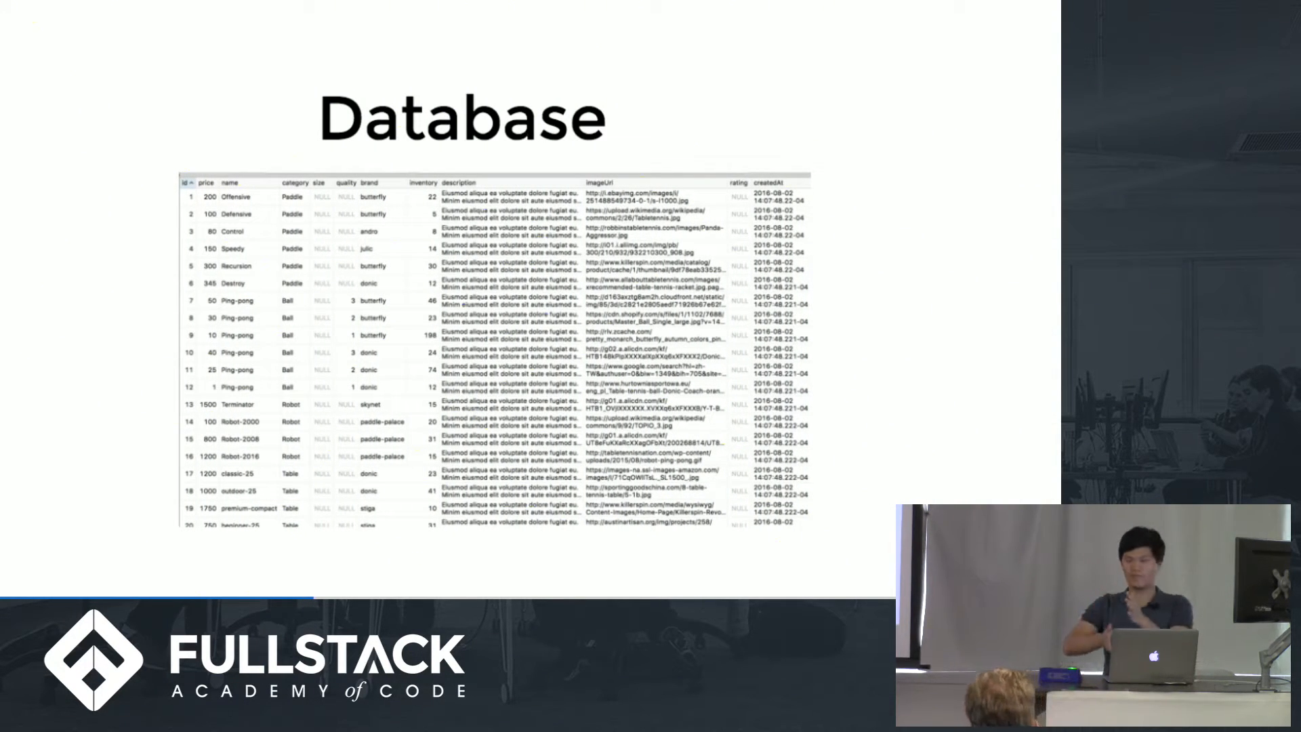
pyautogui.press('Right')
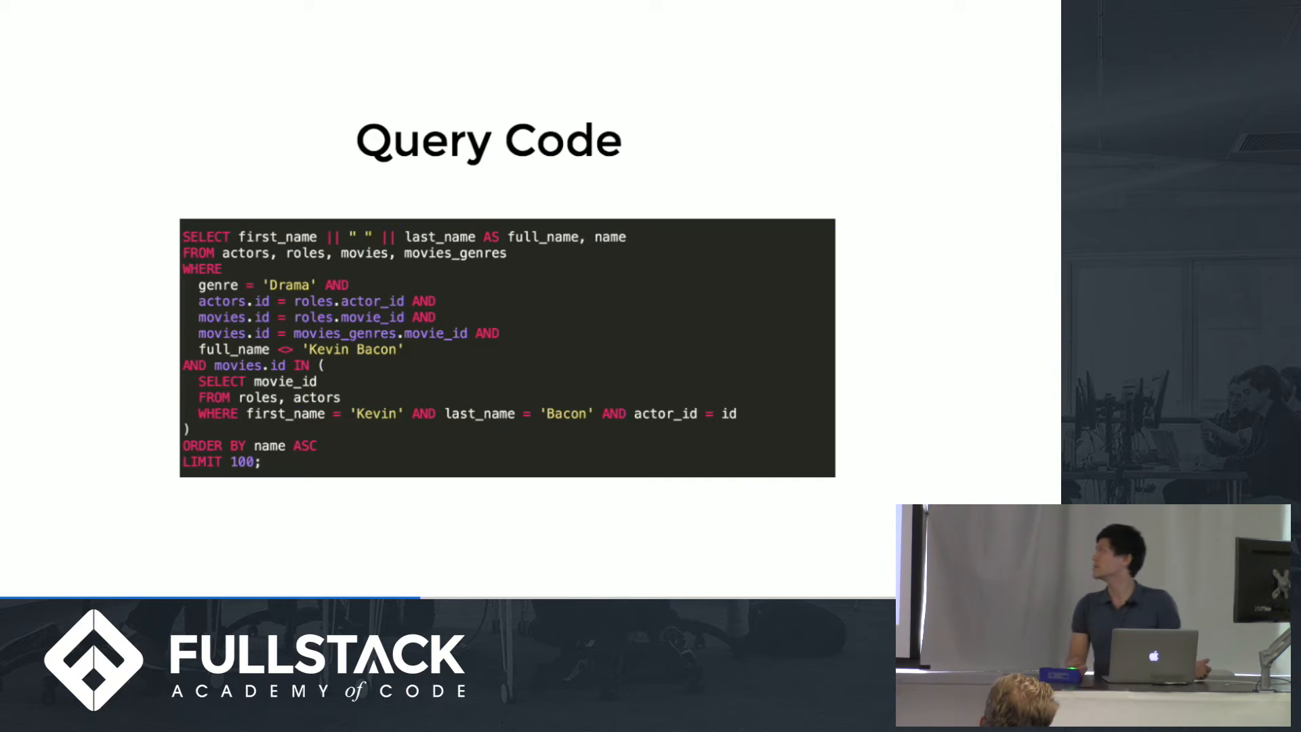
pyautogui.press('Right')
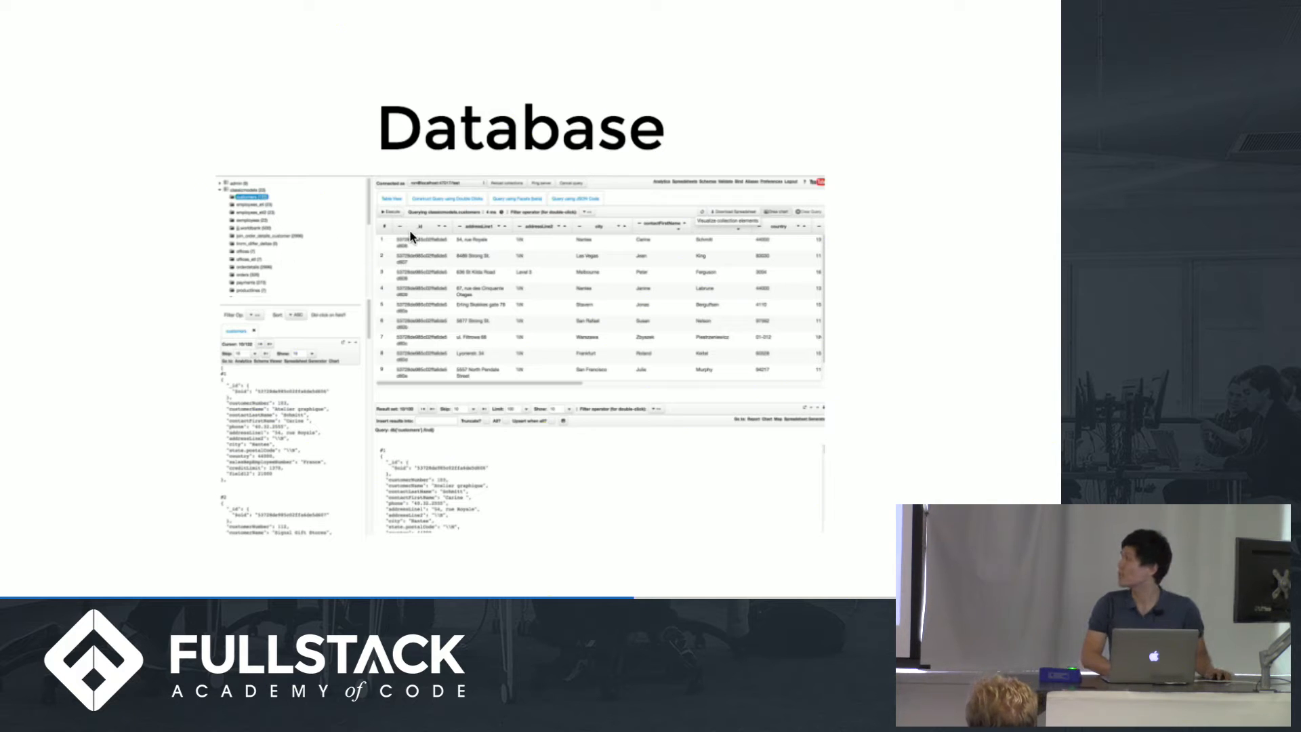
pyautogui.moveTo(429, 294)
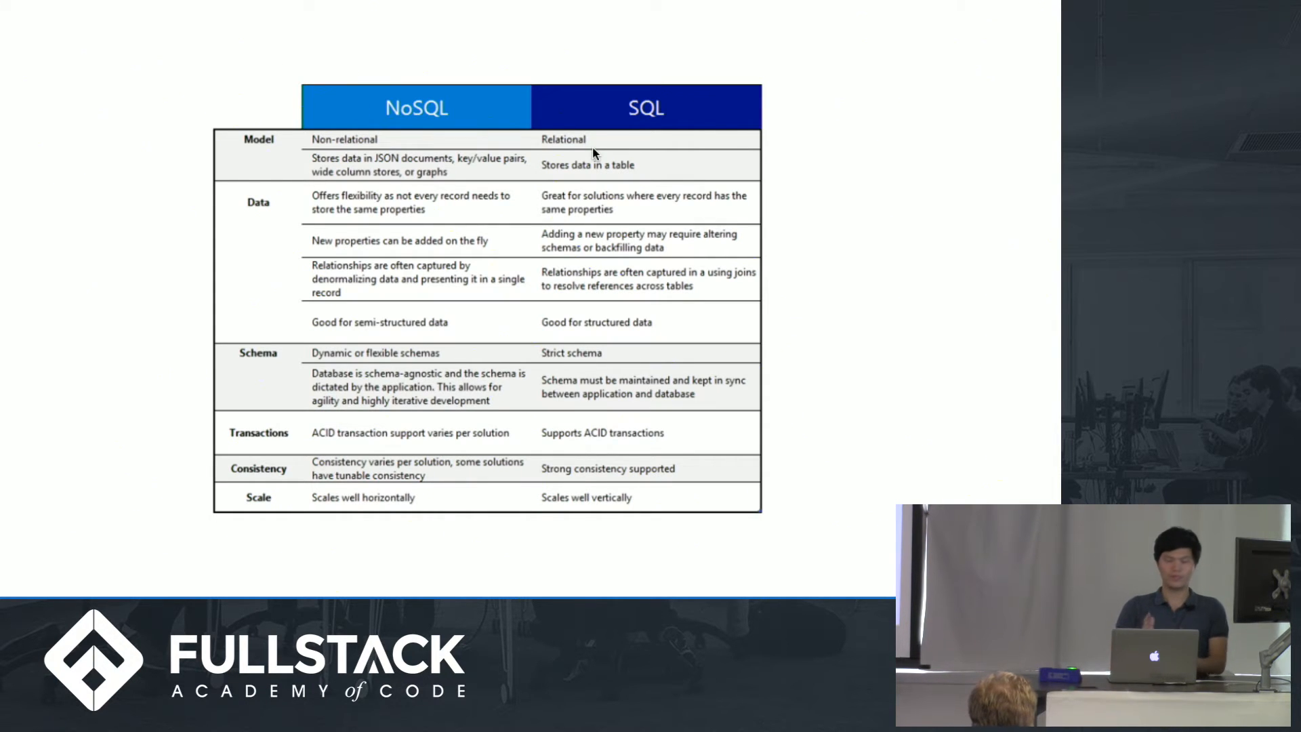
pyautogui.moveTo(550, 181)
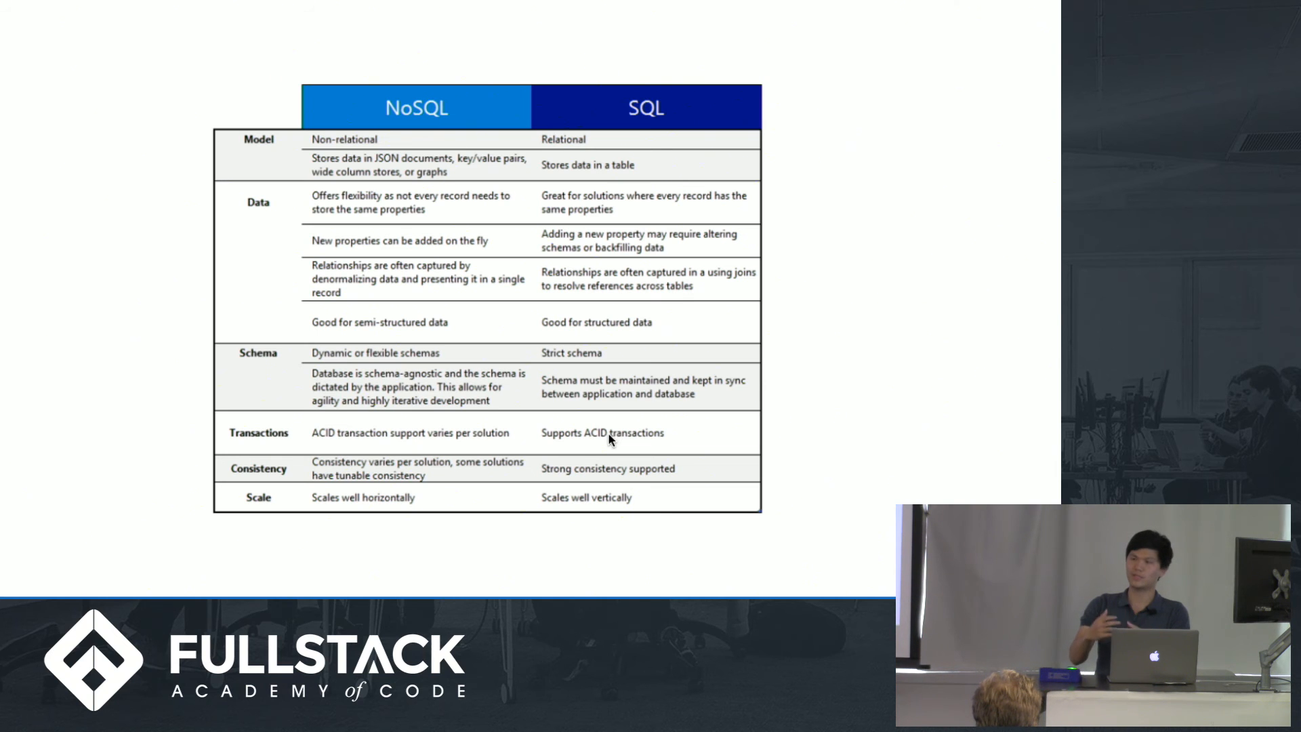
pyautogui.moveTo(412, 472)
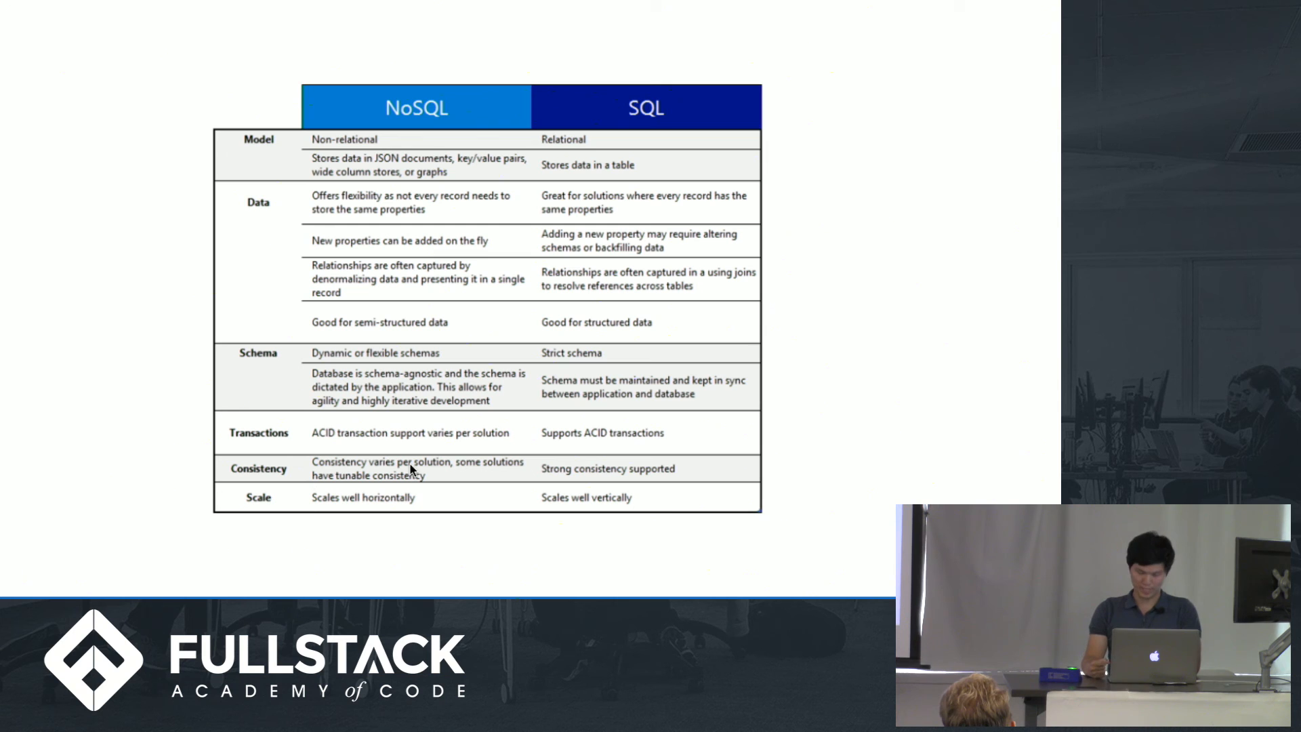